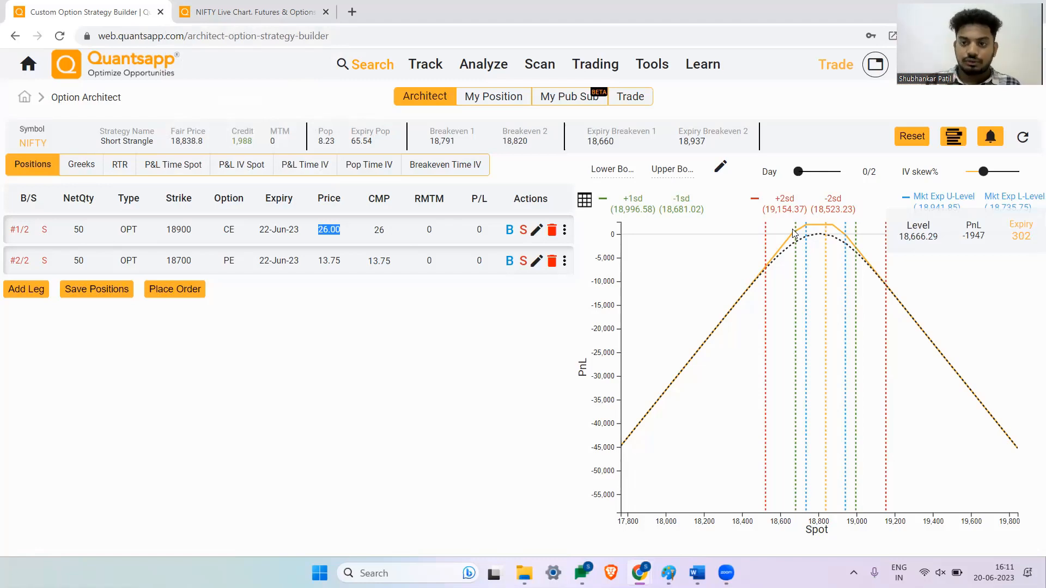
Switch to the daily NIFTY chart alongside the 18900 CE / 18700 PE short strangle
{"action": "left_click", "coordinate": [250, 12]}
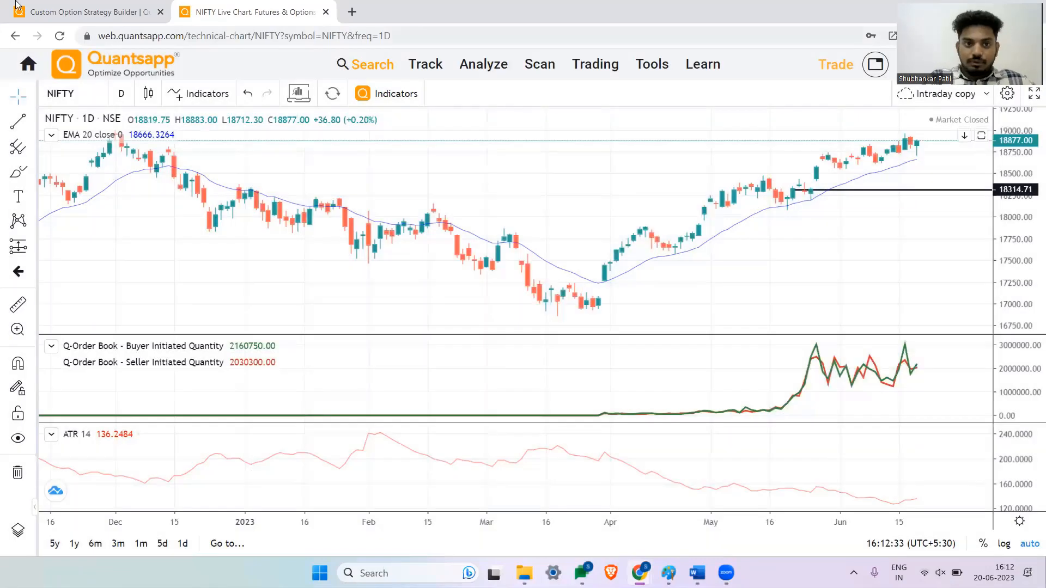
Return to Option Architect where bought 19100 CE at 2.2 and 18500 PE at 3.1 form a Long Iron Butterfly
{"action": "left_click", "coordinate": [80, 11]}
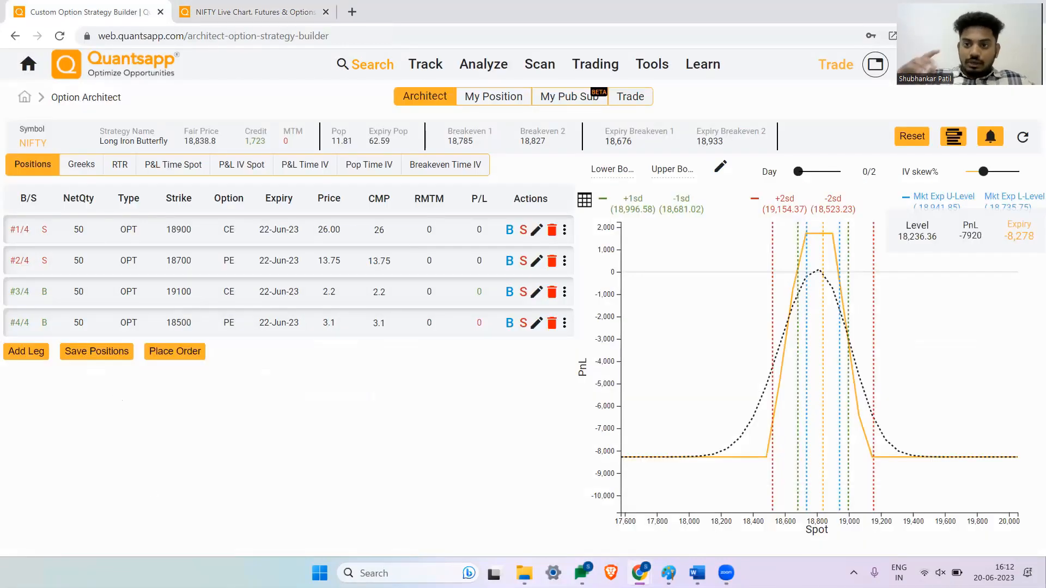